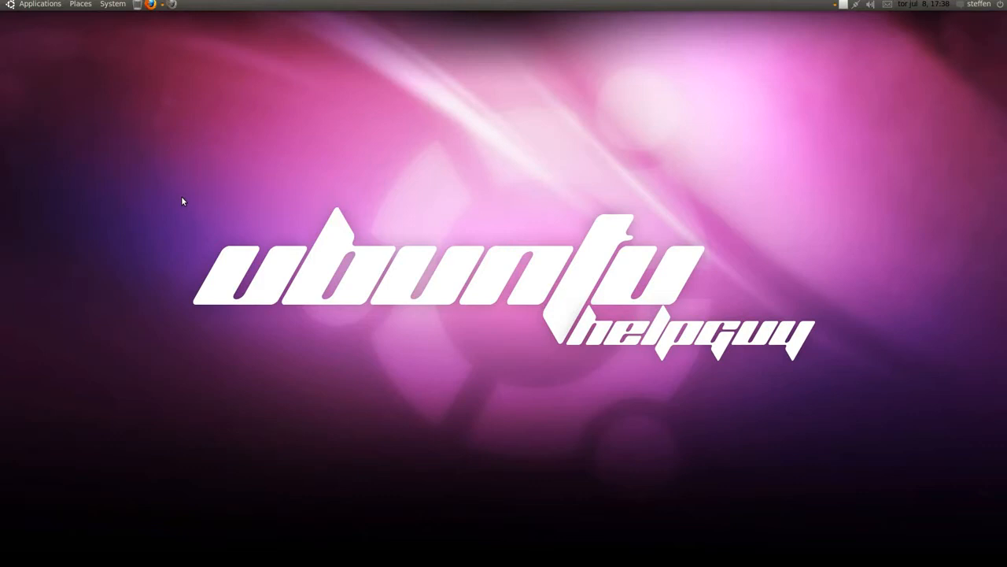
pyautogui.moveTo(107, 66)
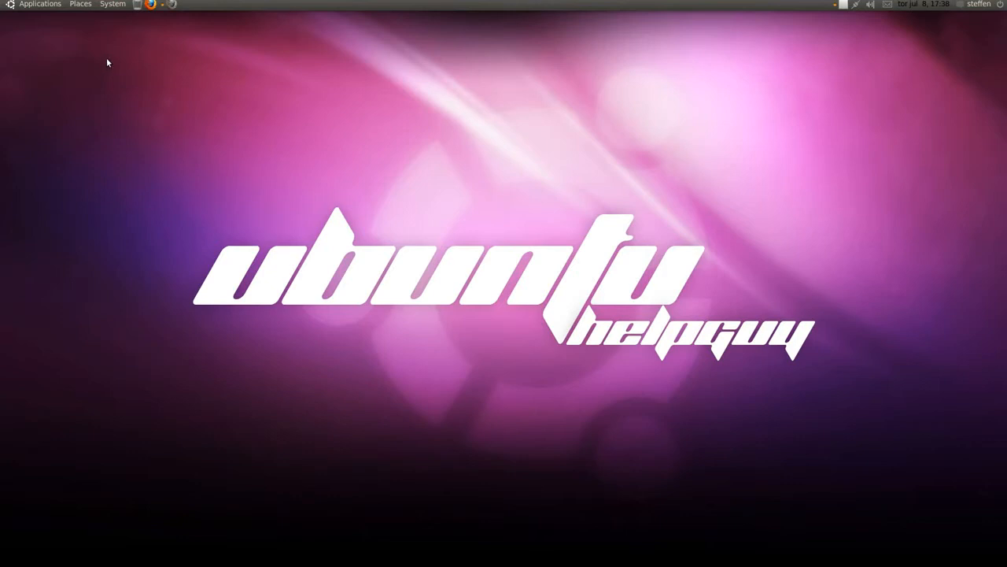
pyautogui.moveTo(107, 76)
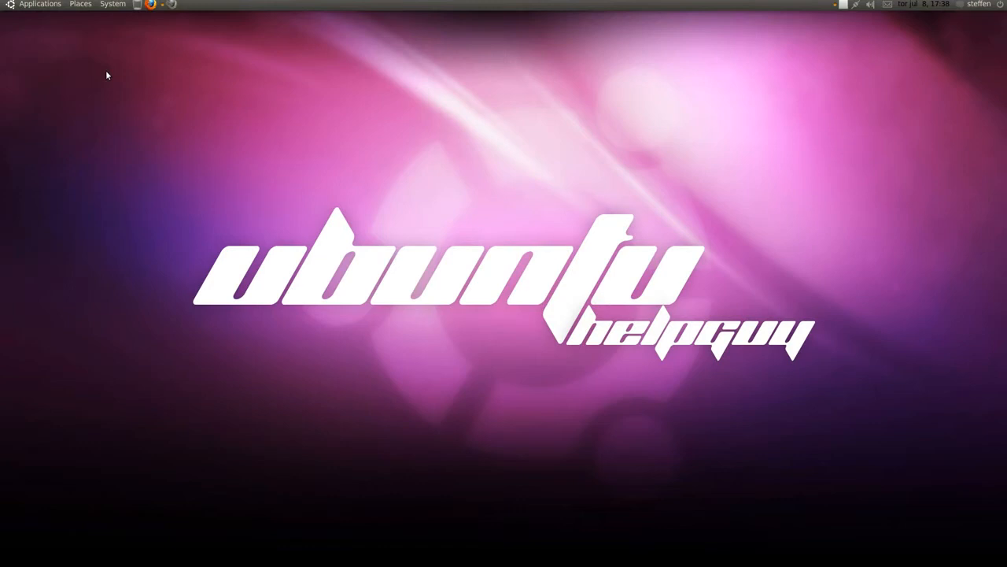
pyautogui.moveTo(111, 6)
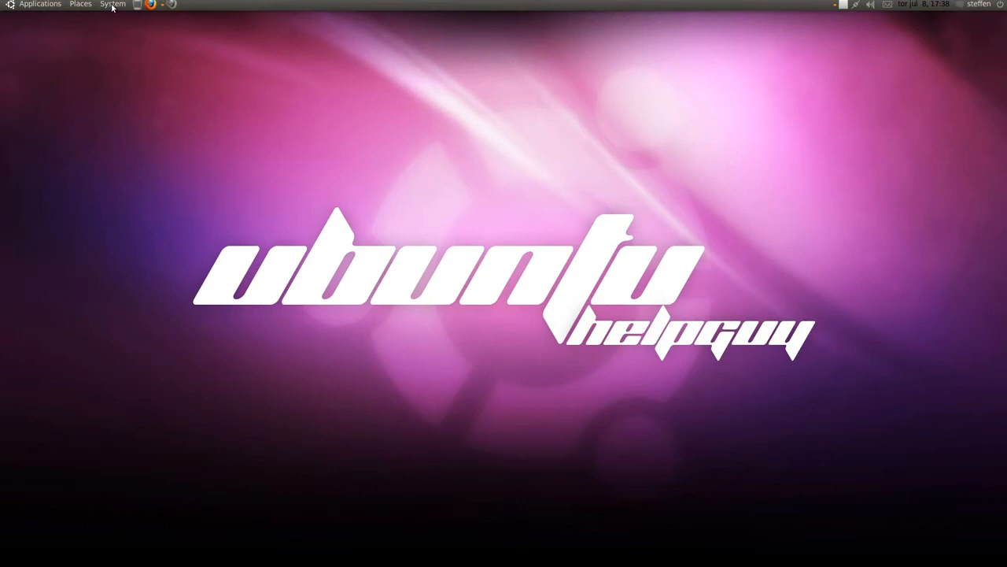
# Step: Launch System Monitor from System > Administration and move its window toward the centre
pyautogui.click(112, 3)
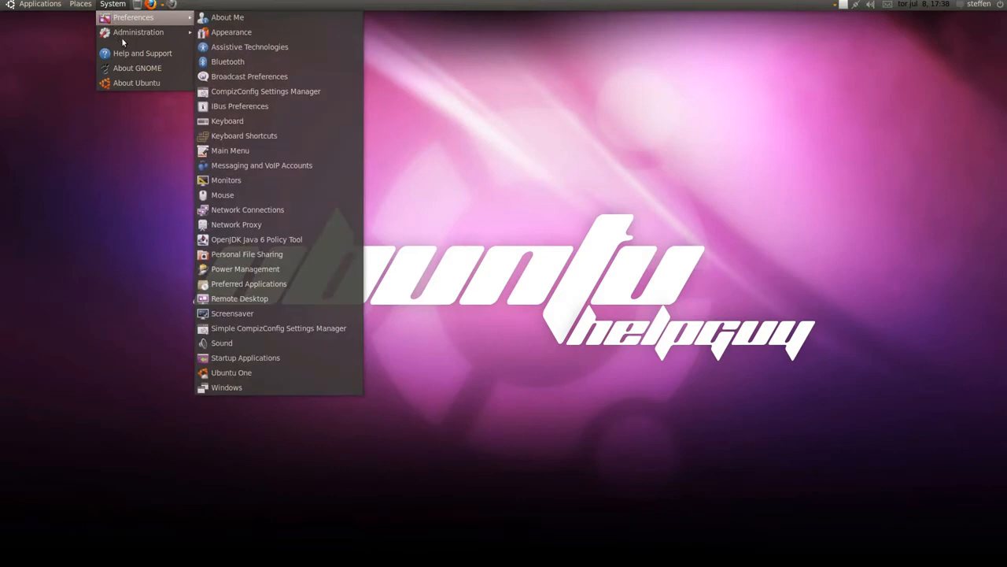
pyautogui.moveTo(140, 31)
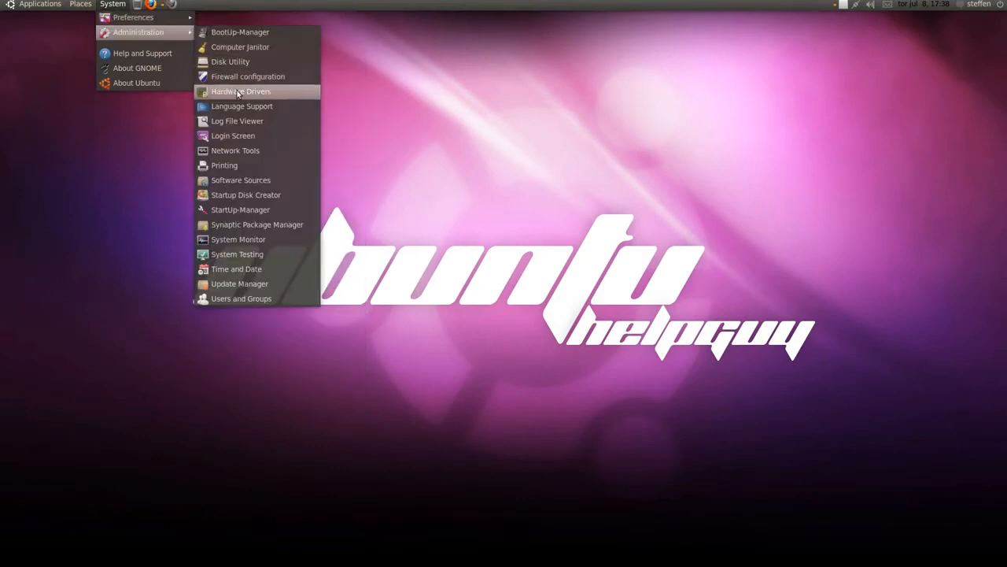
pyautogui.moveTo(260, 239)
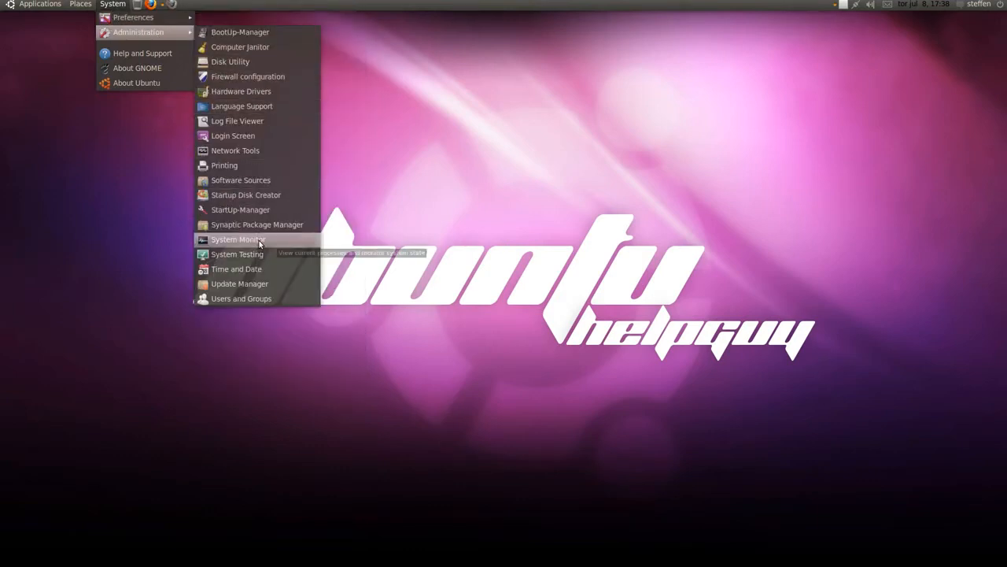
pyautogui.click(237, 239)
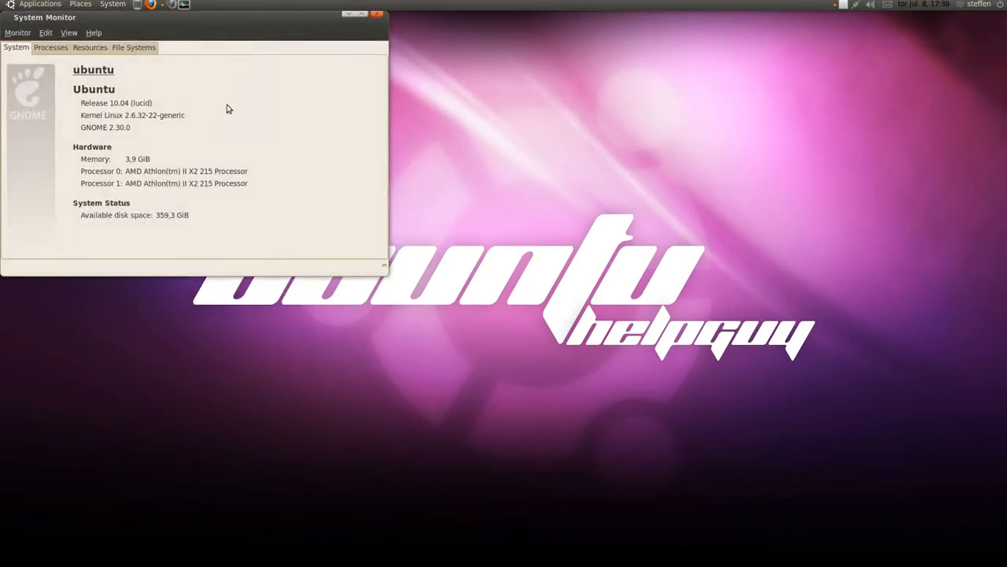
pyautogui.moveTo(197, 18); pyautogui.dragTo(517, 149)
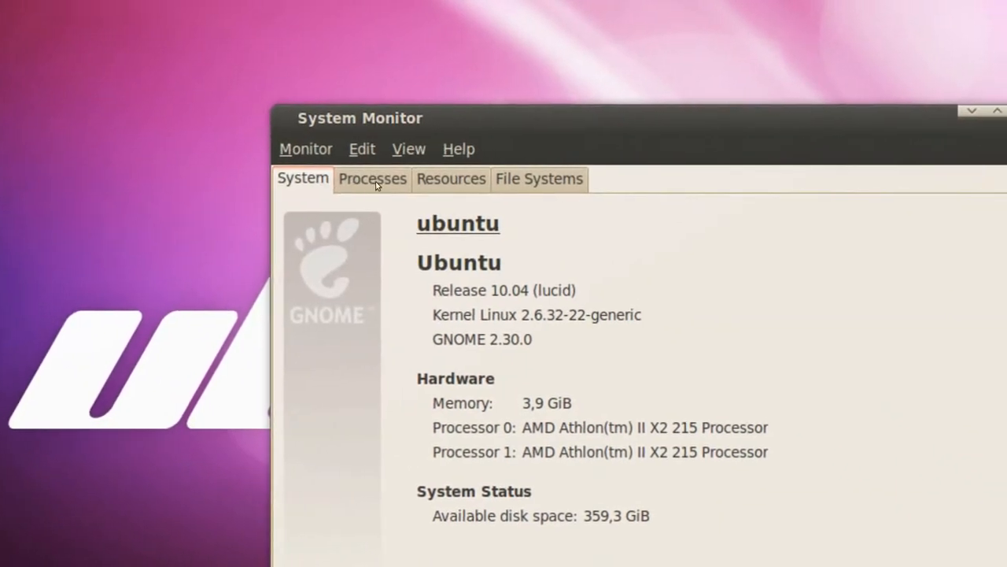
# Step: View the Processes list, select firefox, request End Process and cancel so it keeps running
pyautogui.click(372, 180)
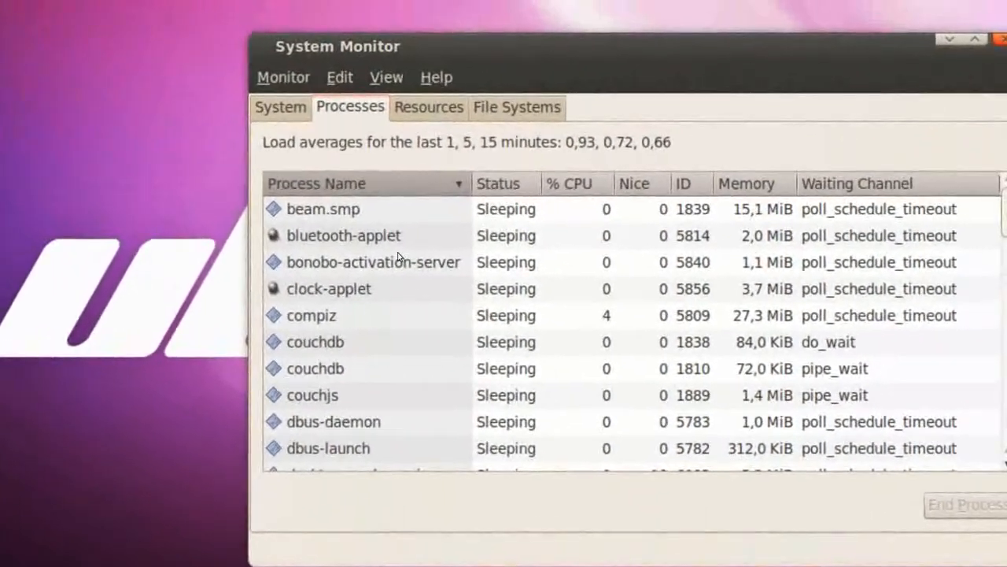
pyautogui.scroll(-3)
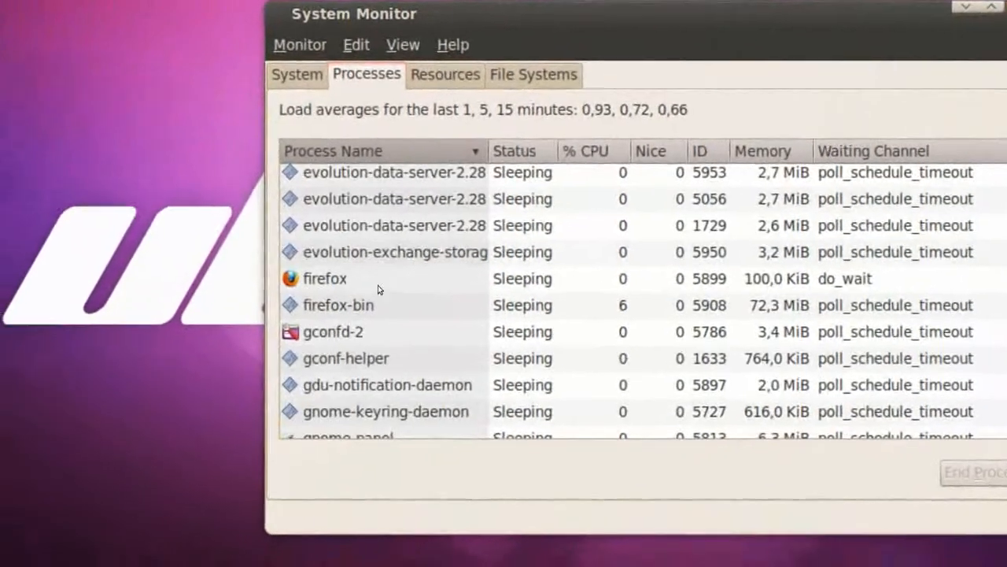
pyautogui.click(324, 279)
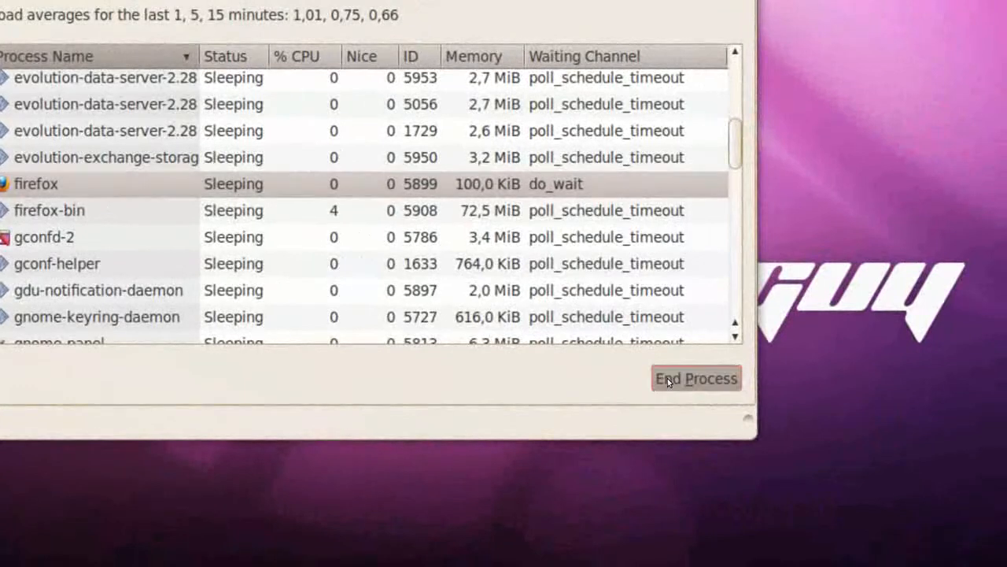
pyautogui.click(696, 378)
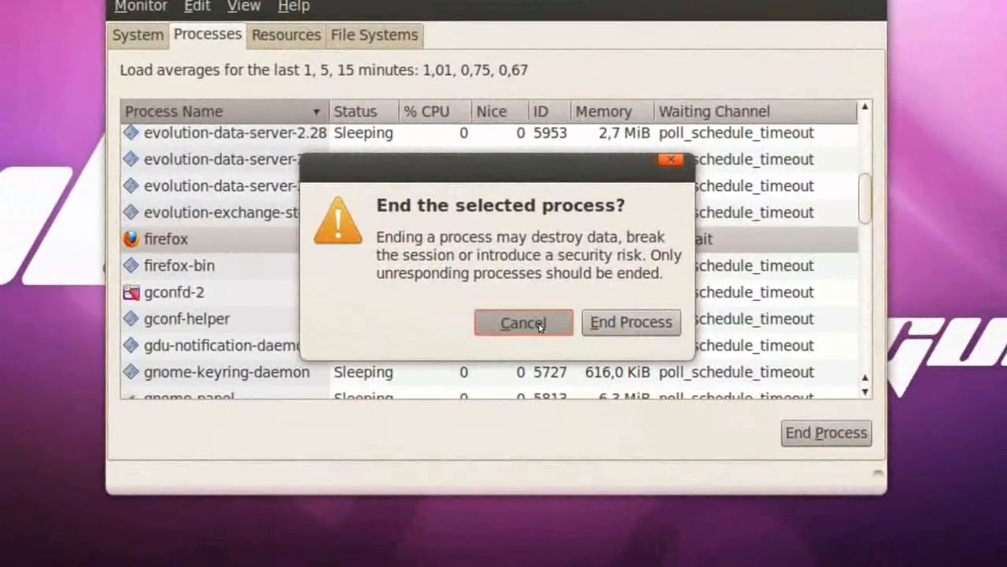
pyautogui.click(523, 322)
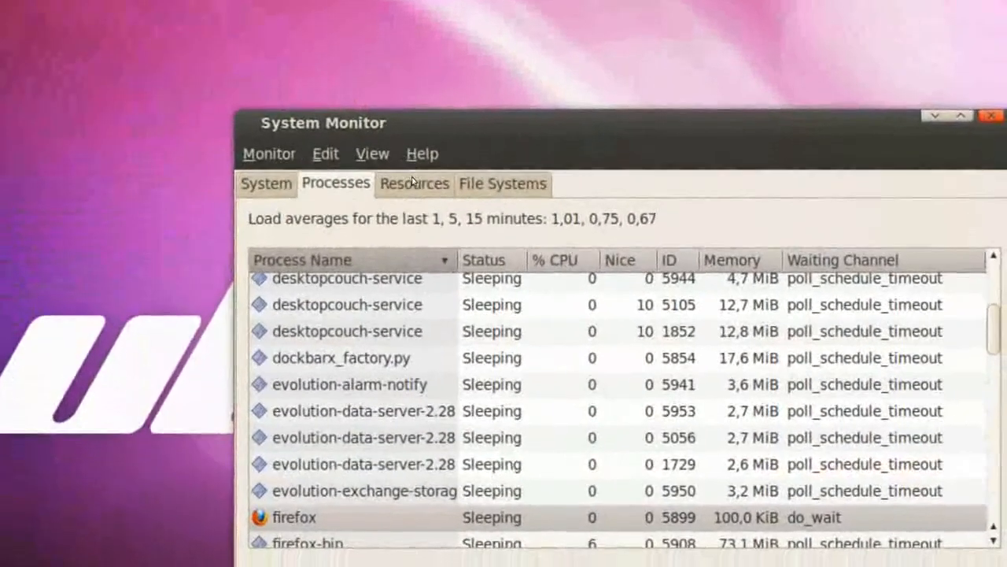
# Step: View the Resources graphs of CPU, memory and network history, then close System Monitor
pyautogui.click(416, 183)
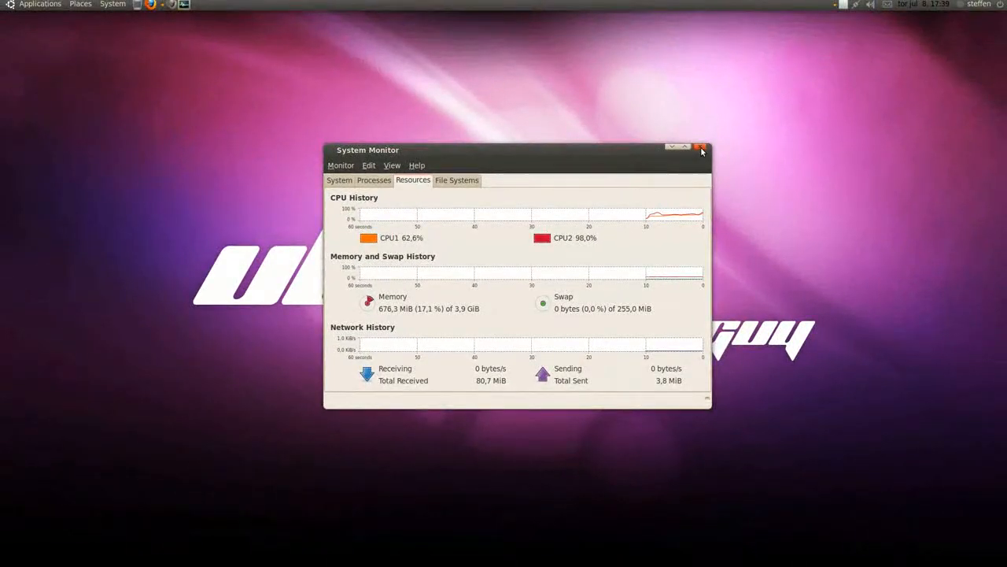
pyautogui.click(700, 148)
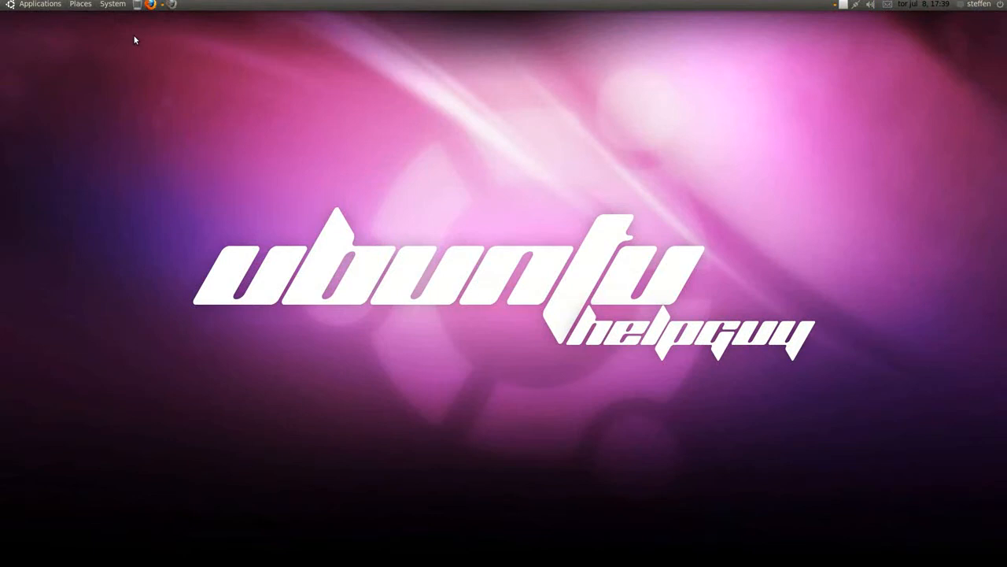
pyautogui.moveTo(123, 27)
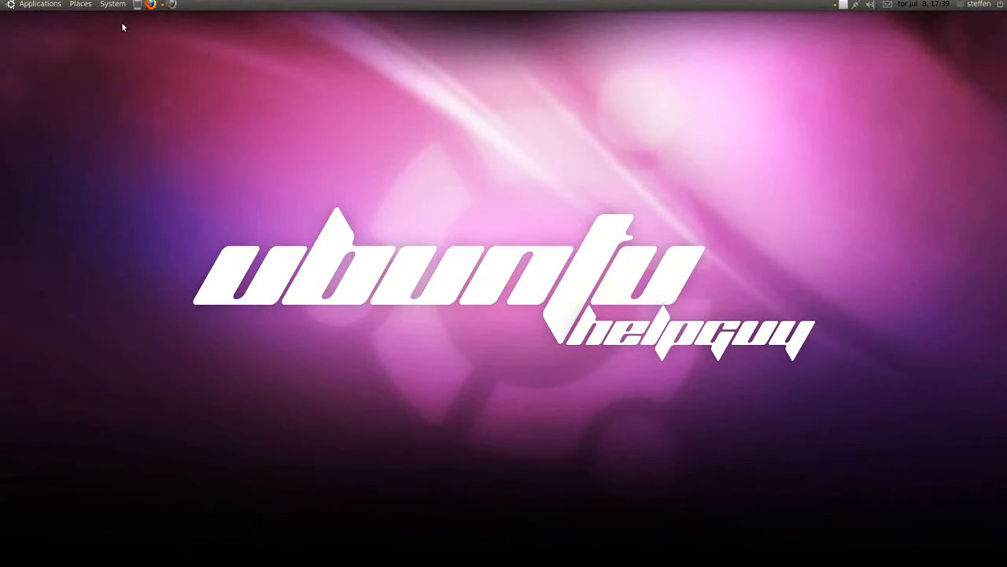
pyautogui.moveTo(154, 44)
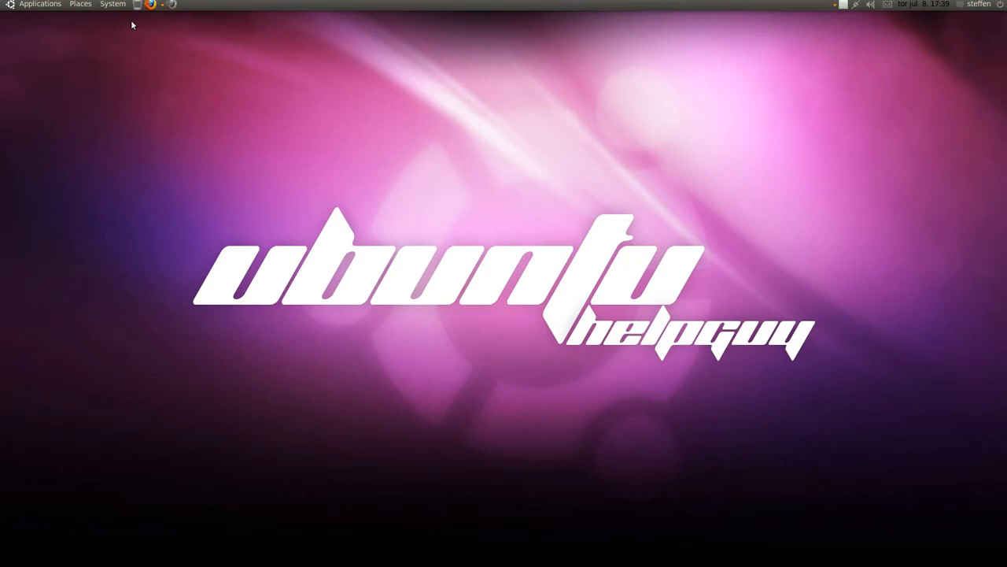
# Step: Show the System menu's Preferences list of settings tools
pyautogui.click(112, 3)
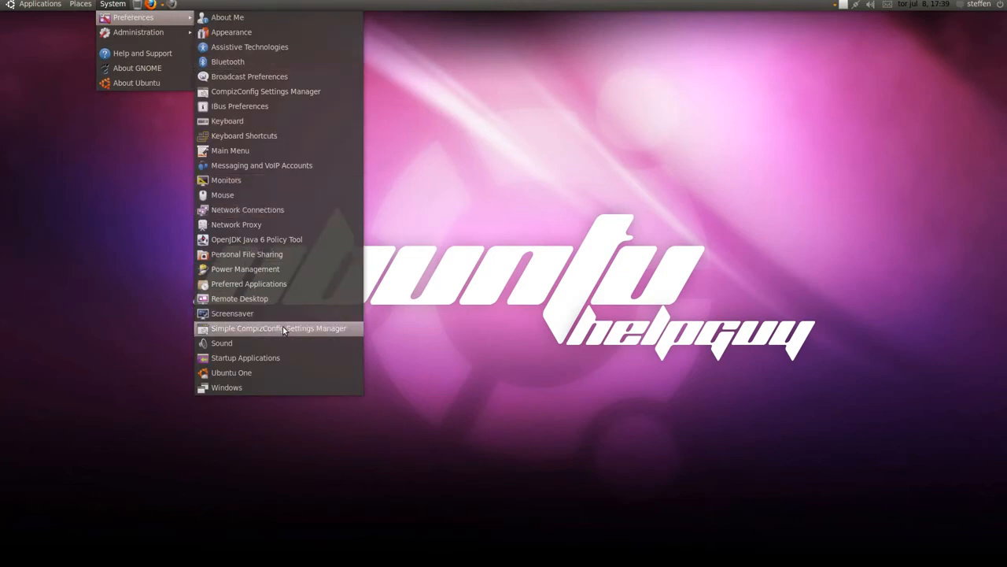
# Step: In Startup Applications, switch off Bluetooth Manager and Evolution Alarm Notifier at login
pyautogui.click(278, 328)
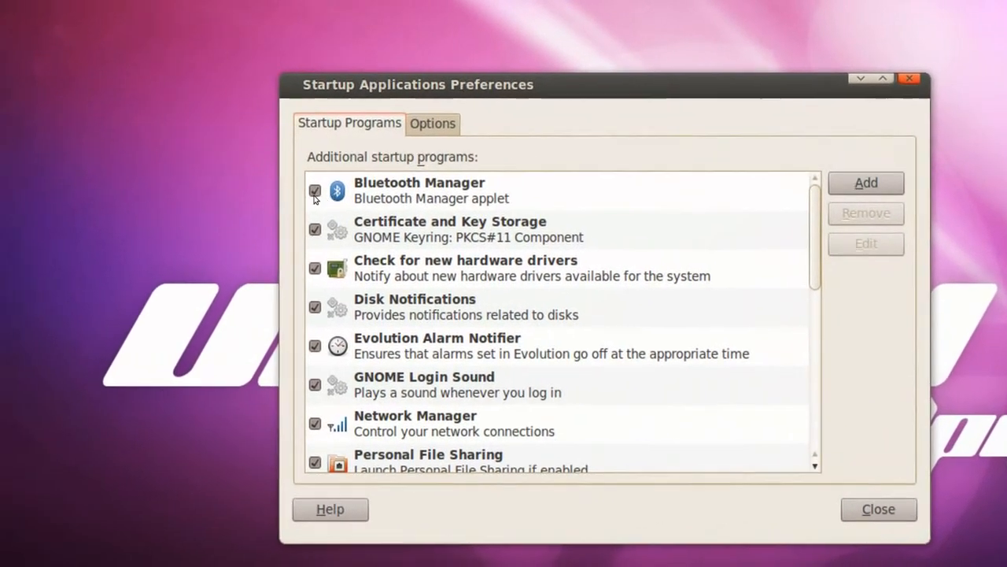
pyautogui.click(314, 192)
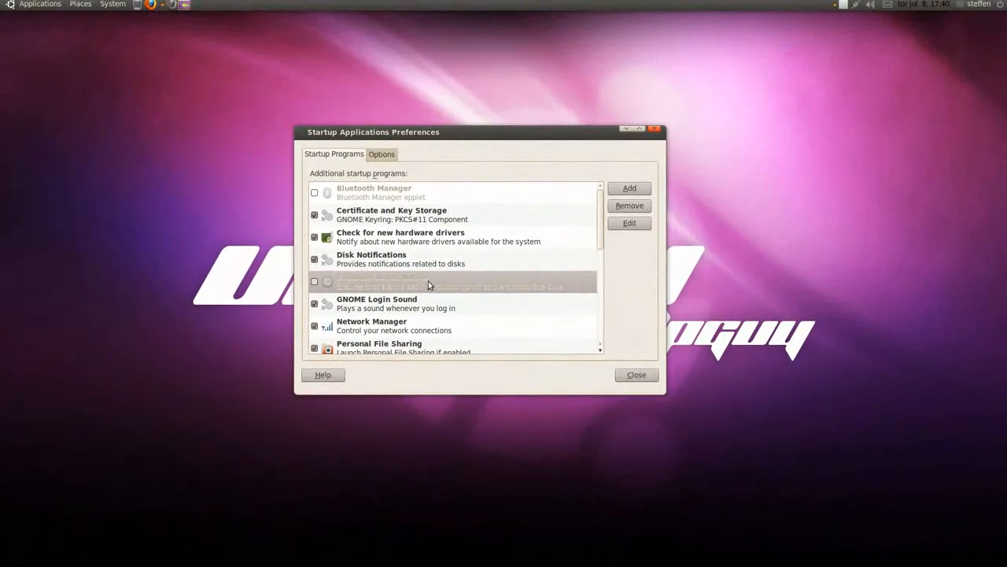
pyautogui.moveTo(428, 265)
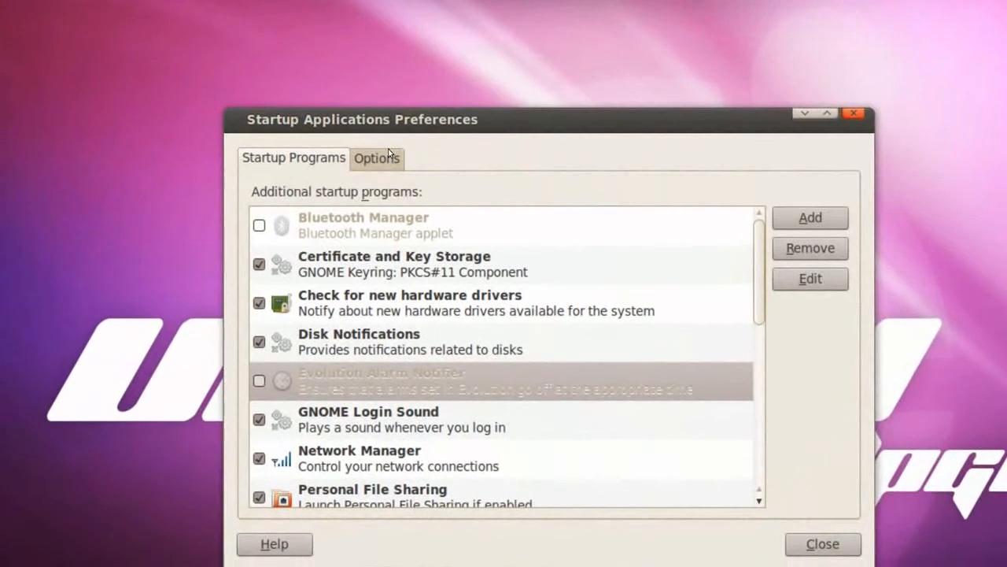
# Step: Check the Options setting for remembering running applications at logout, then close the window
pyautogui.click(378, 158)
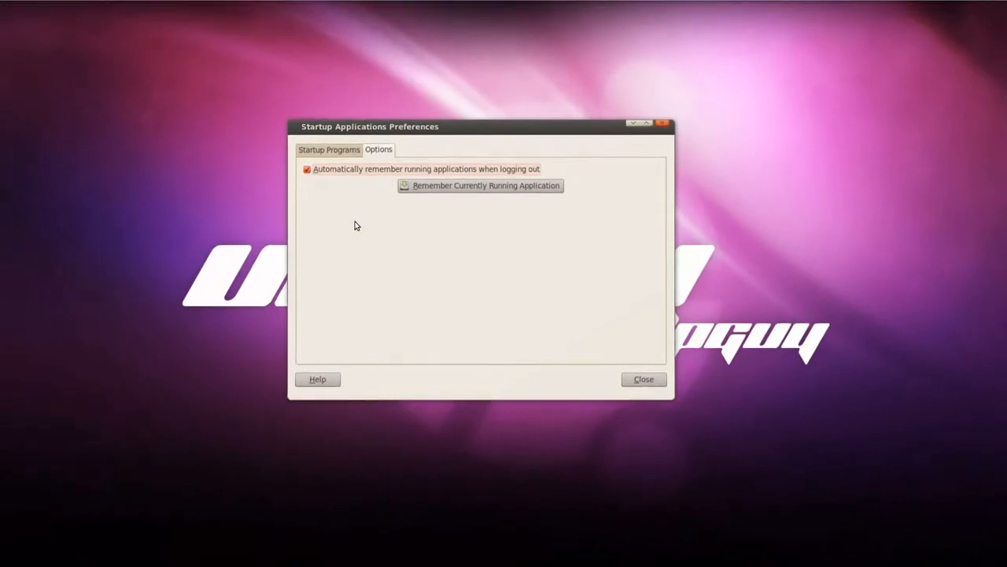
pyautogui.click(642, 378)
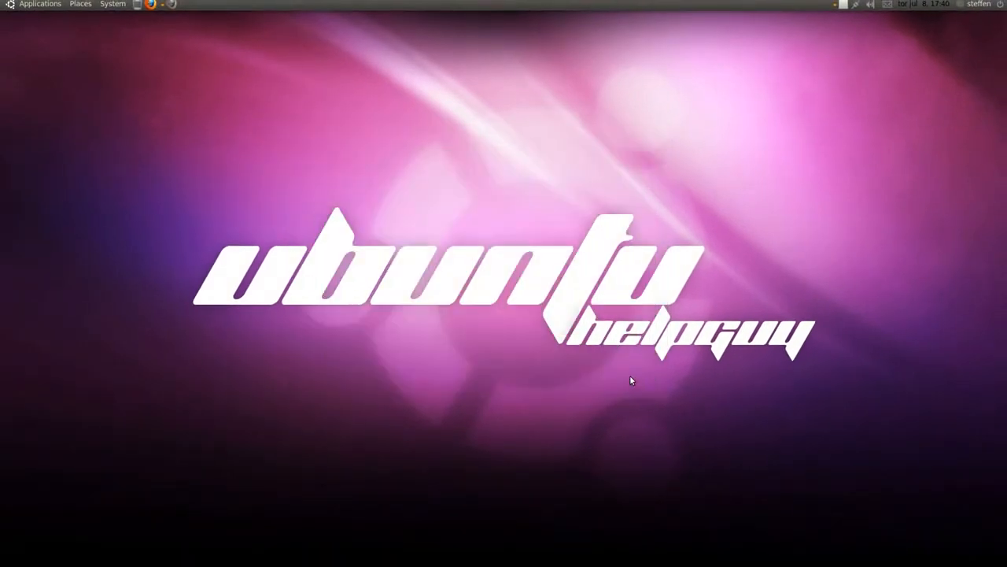
pyautogui.moveTo(91, 49)
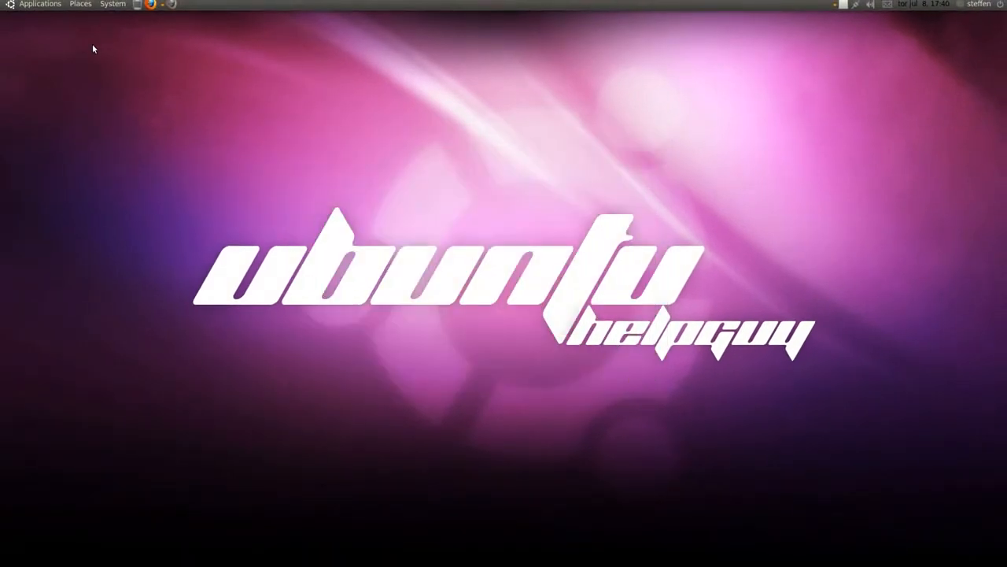
pyautogui.moveTo(44, 8)
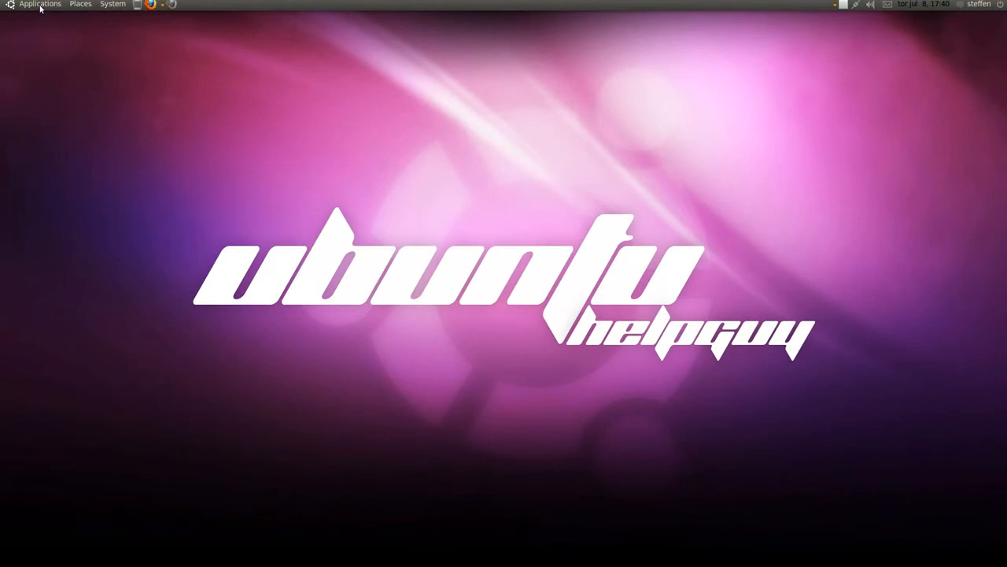
# Step: Launch Terminal from Applications > Accessories
pyautogui.click(39, 3)
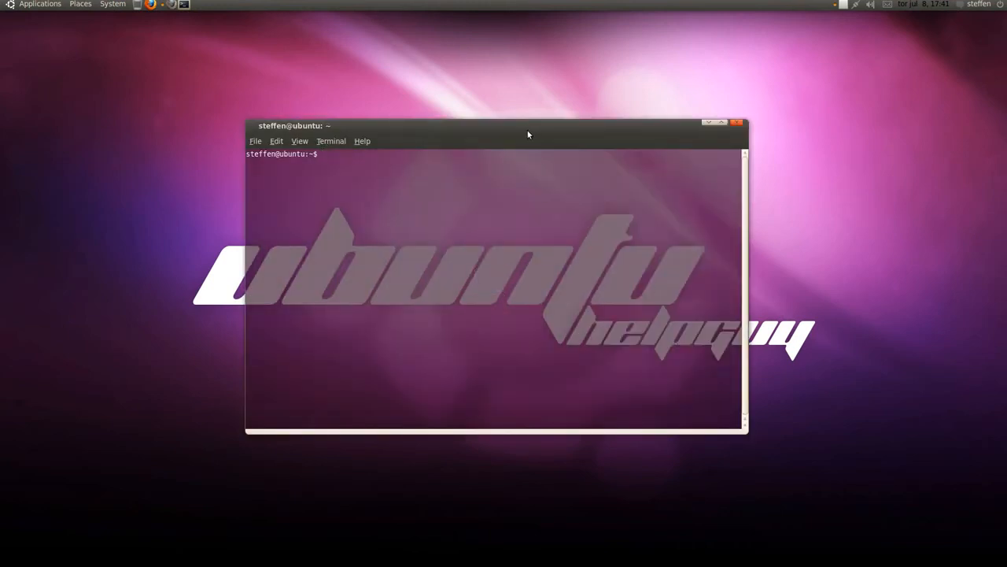
# Step: Run sudo passwd root and enter the new password so the root password is updated
pyautogui.moveTo(528, 126); pyautogui.dragTo(428, 106)
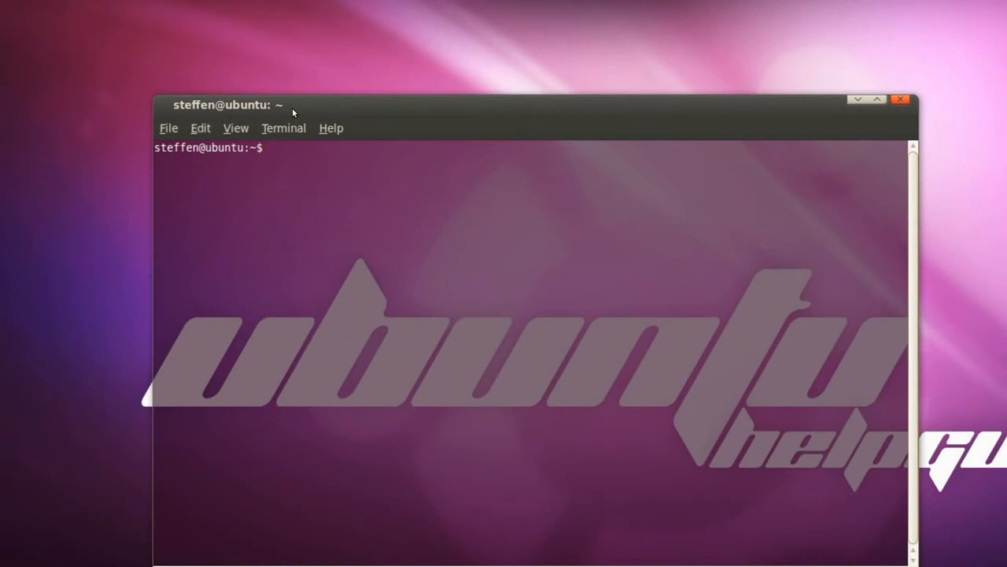
pyautogui.write('su')
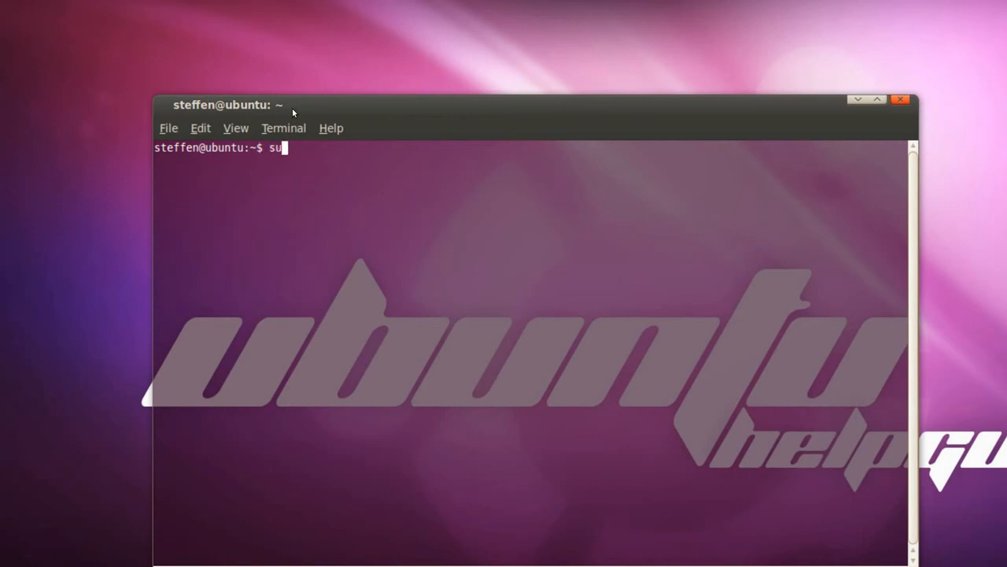
pyautogui.write('do')
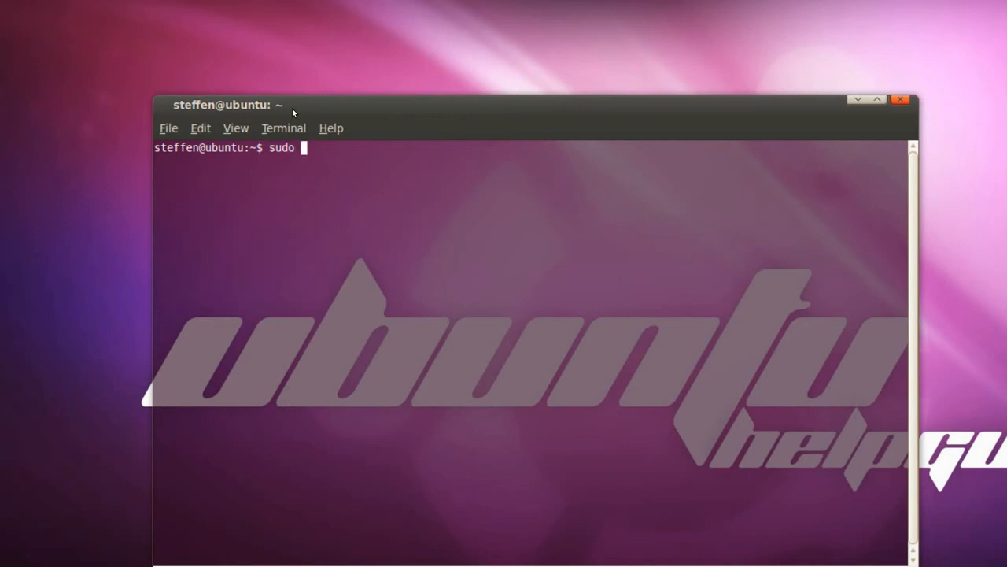
pyautogui.write('passw')
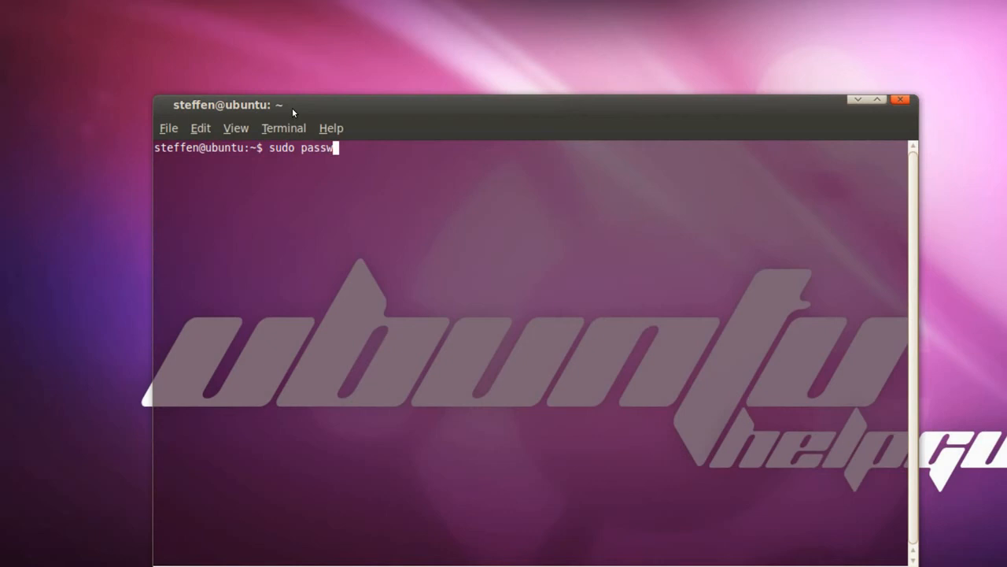
pyautogui.write('d')
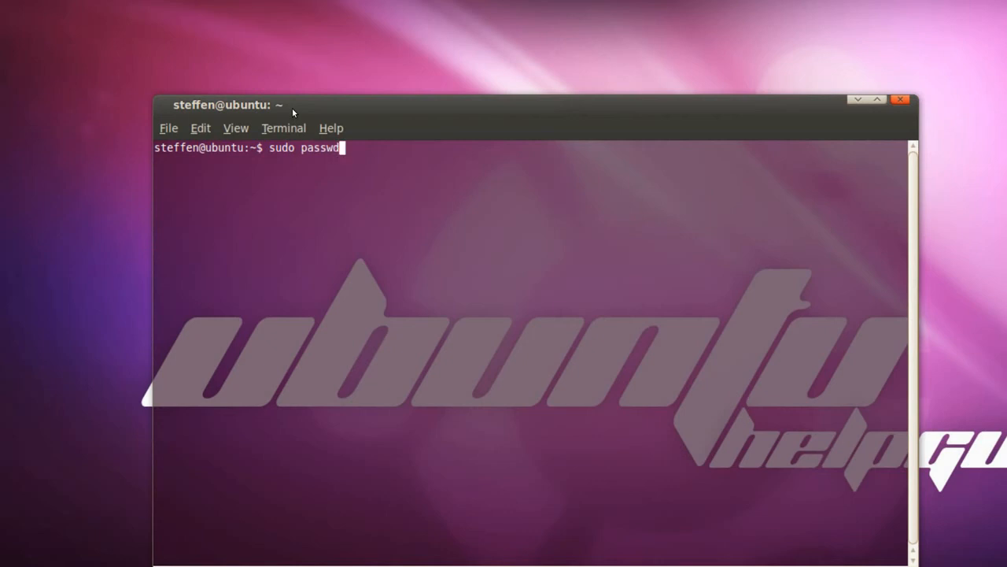
pyautogui.write('root')
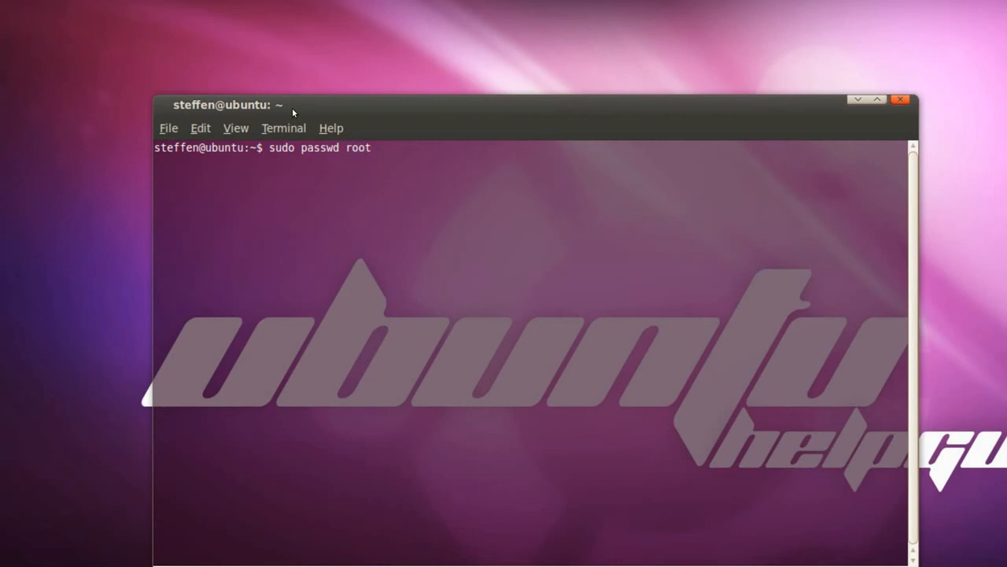
pyautogui.press('Return')
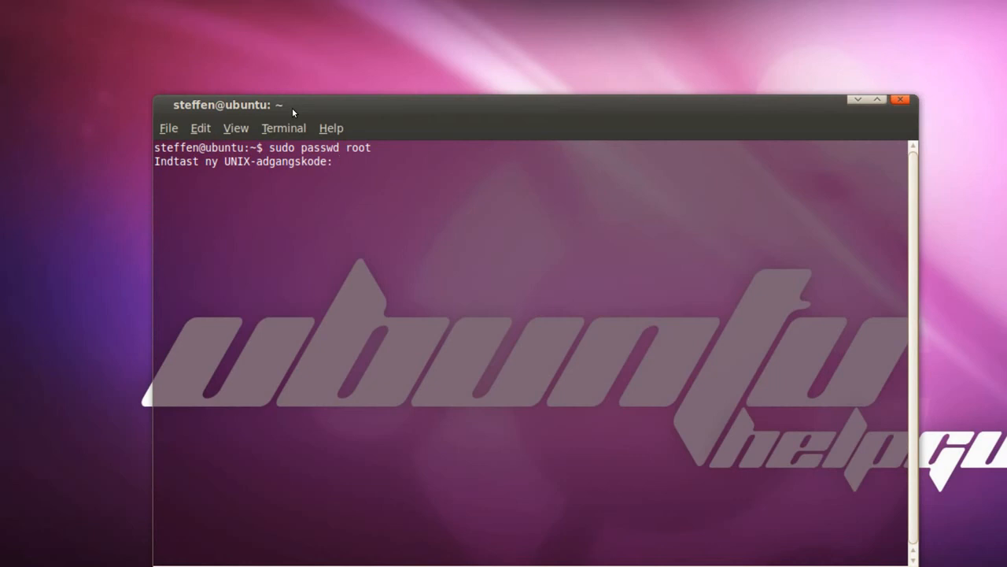
pyautogui.press('Return')
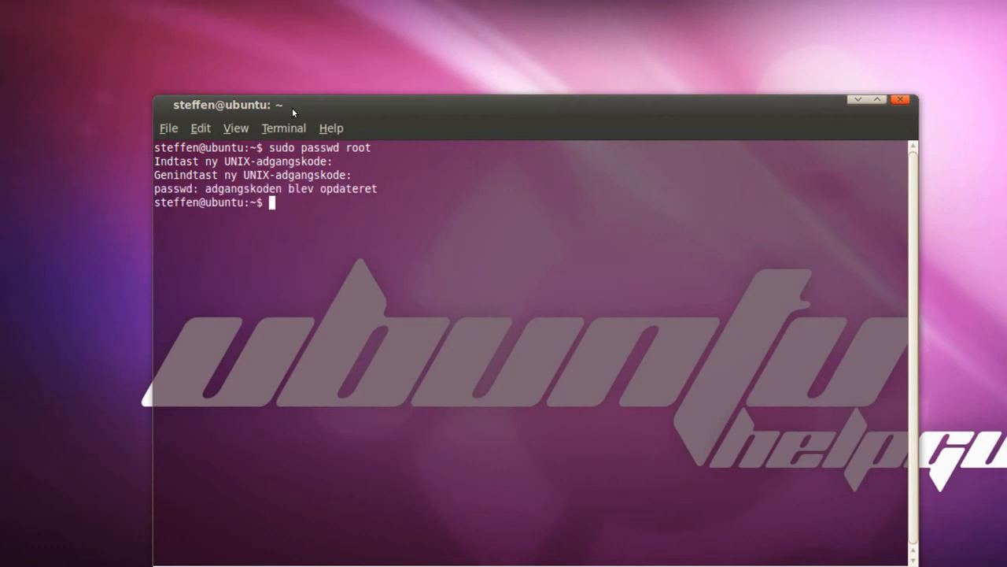
# Step: Switch to a root shell with su - and the new password, then request closing the terminal
pyautogui.write('su -')
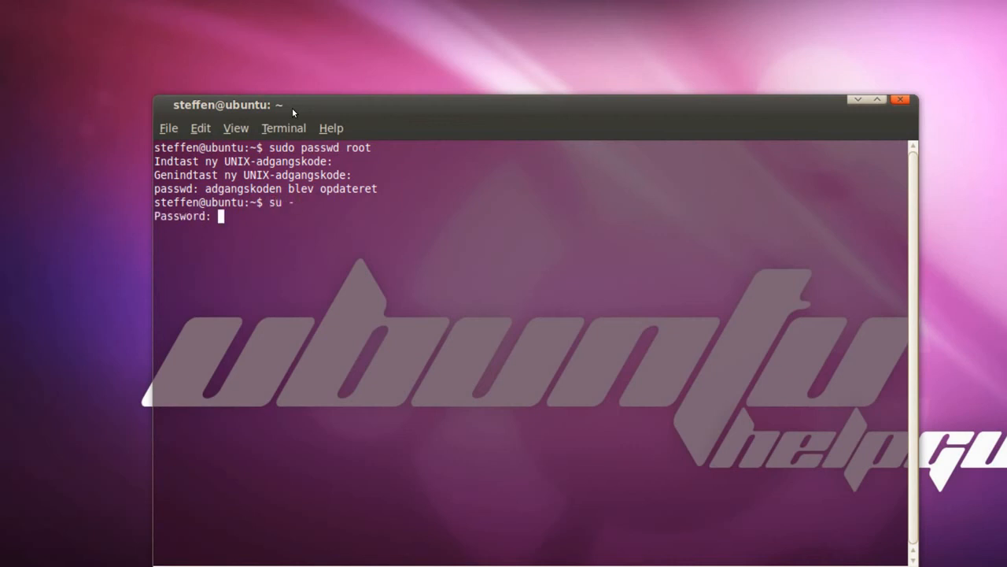
pyautogui.press('Return')
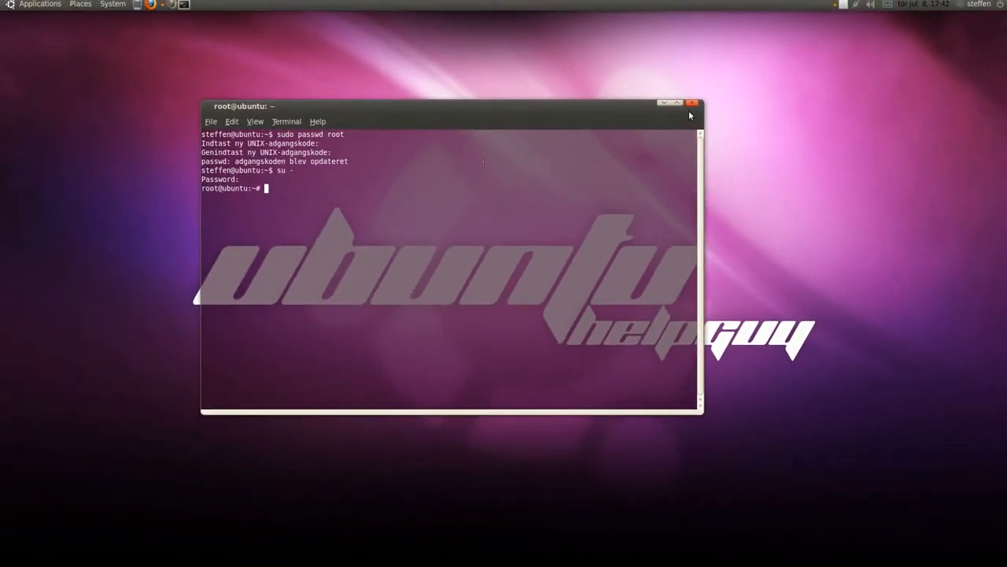
pyautogui.click(698, 101)
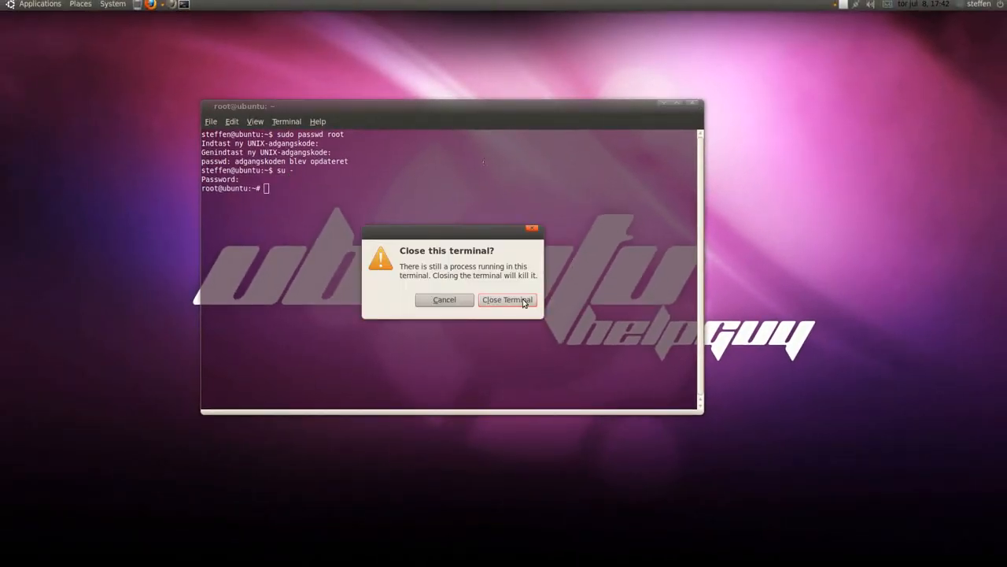
# Step: Confirm Close Terminal so the root shell closes and the desktop shows
pyautogui.click(507, 299)
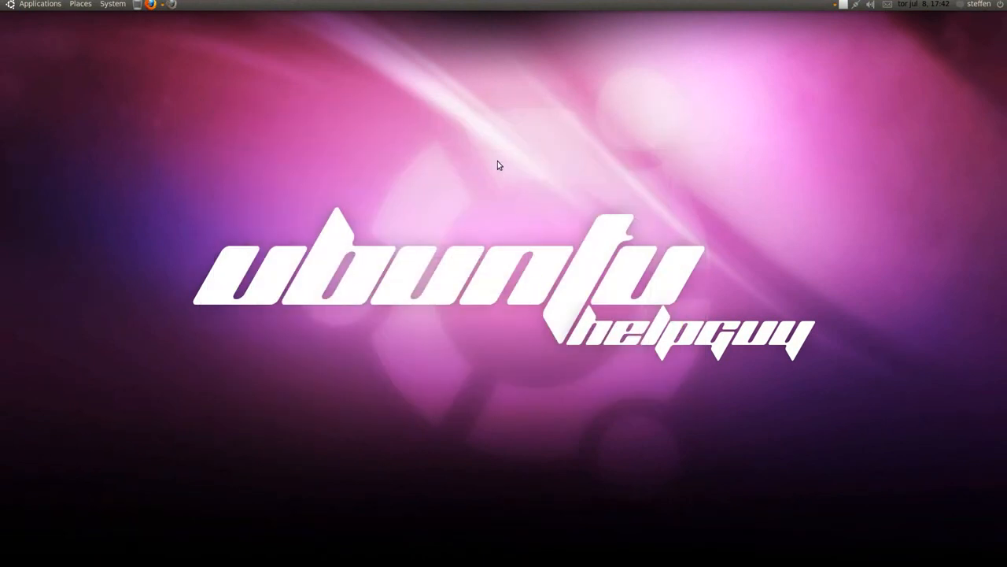
pyautogui.moveTo(684, 47)
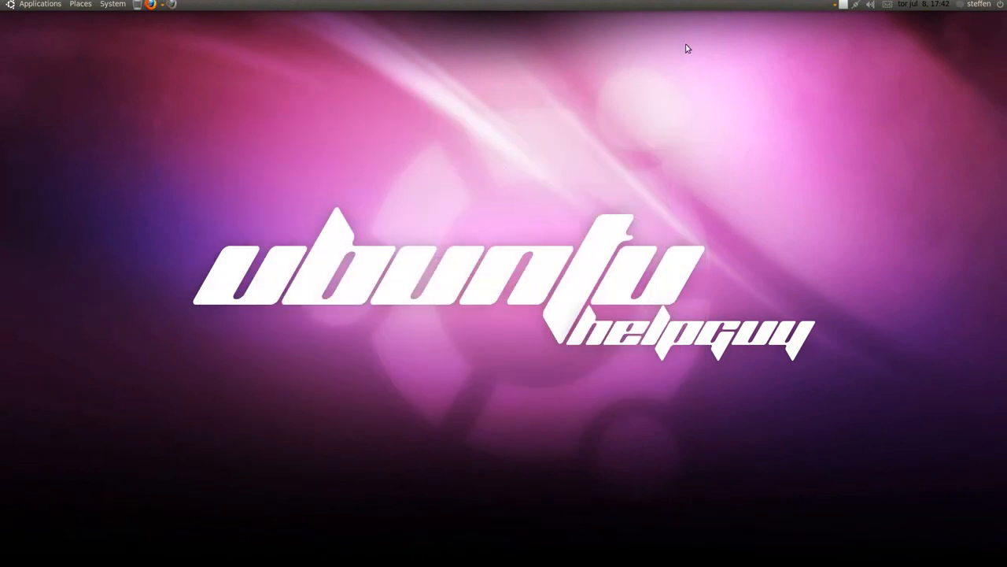
pyautogui.moveTo(847, 31)
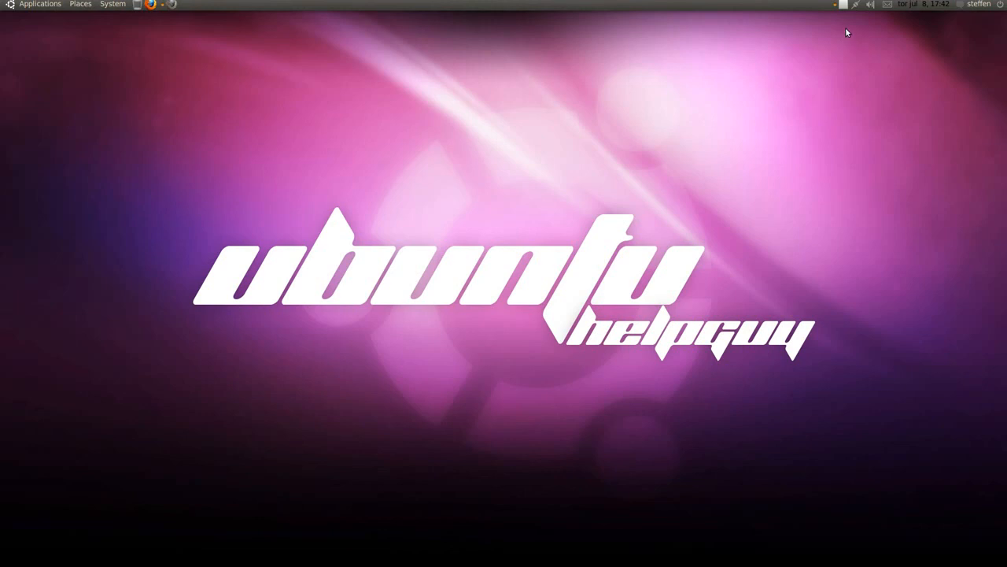